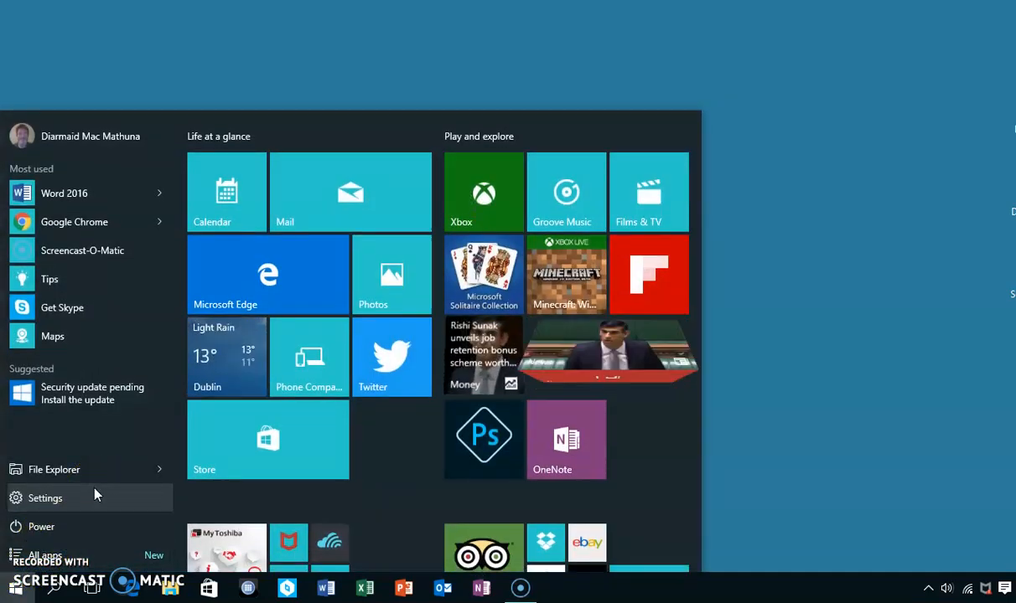
Step: Launch Windows Settings from the Start menu
left_click(43, 498)
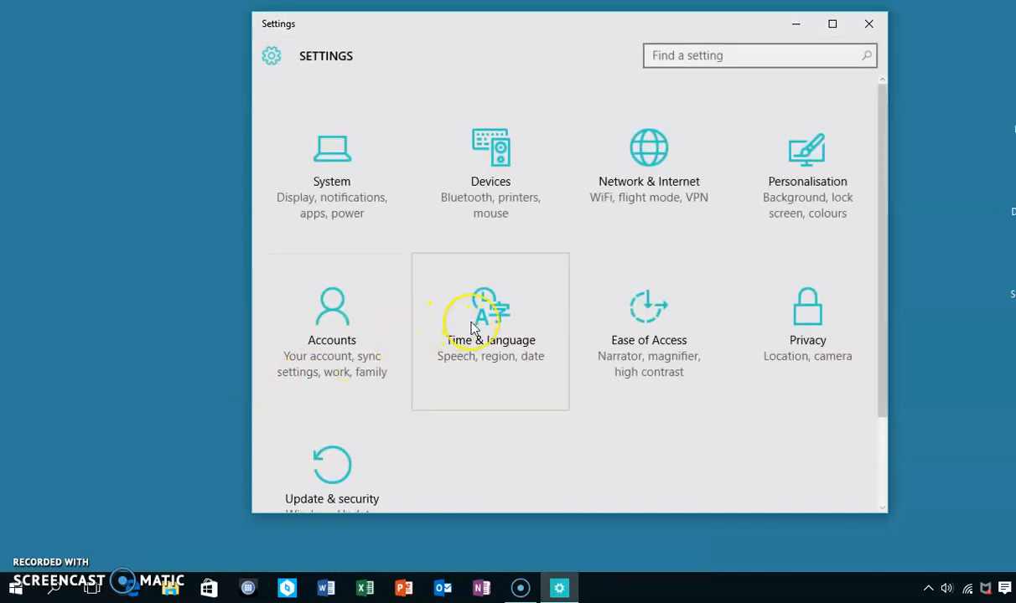
Step: Navigate to Time & language, then the Region & language page listing English (United States)
left_click(490, 327)
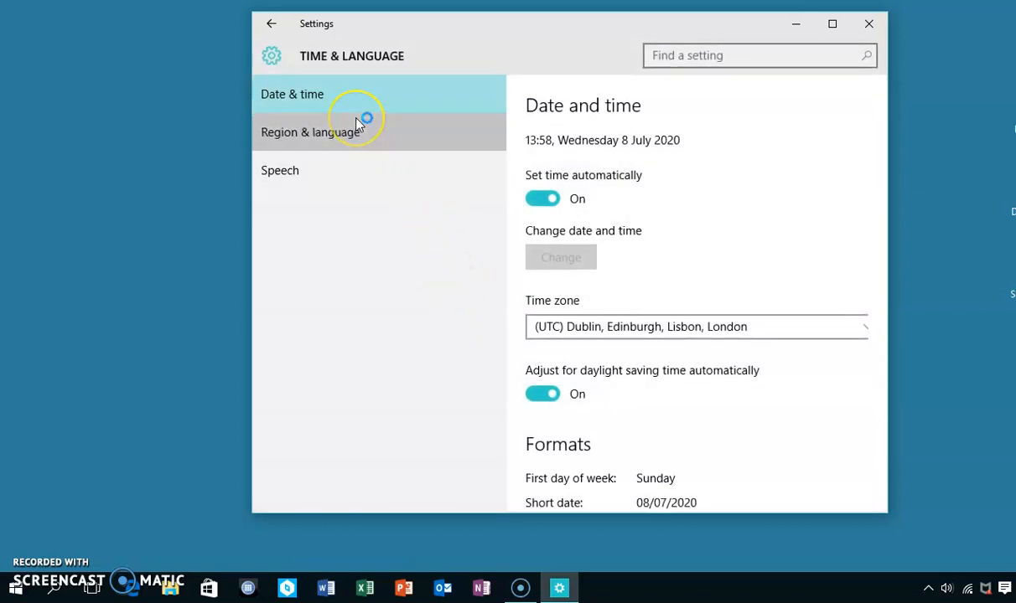
left_click(312, 131)
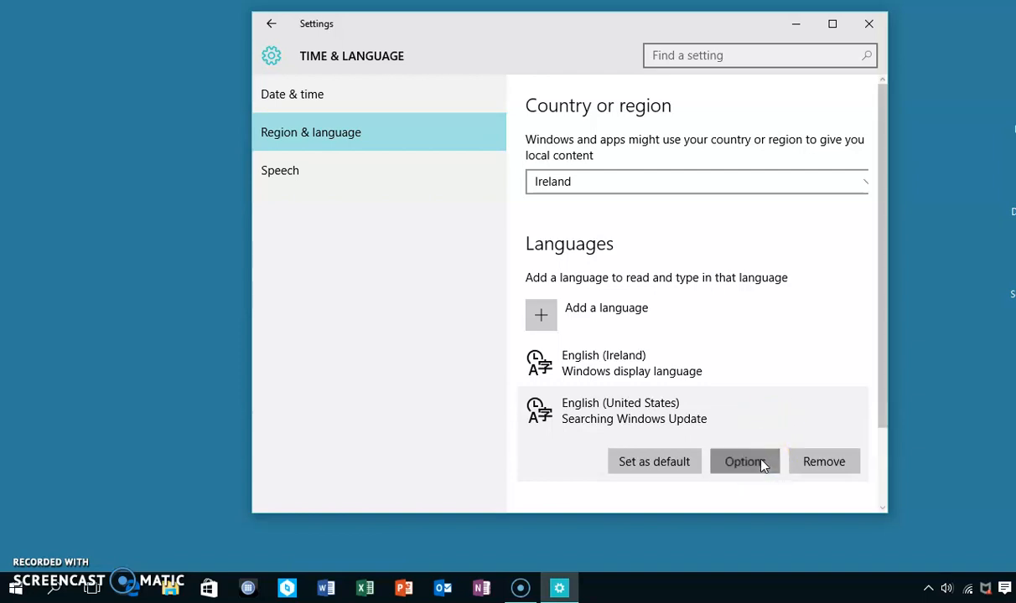
Step: From English (United States) Options, add the United States-International keyboard
left_click(745, 461)
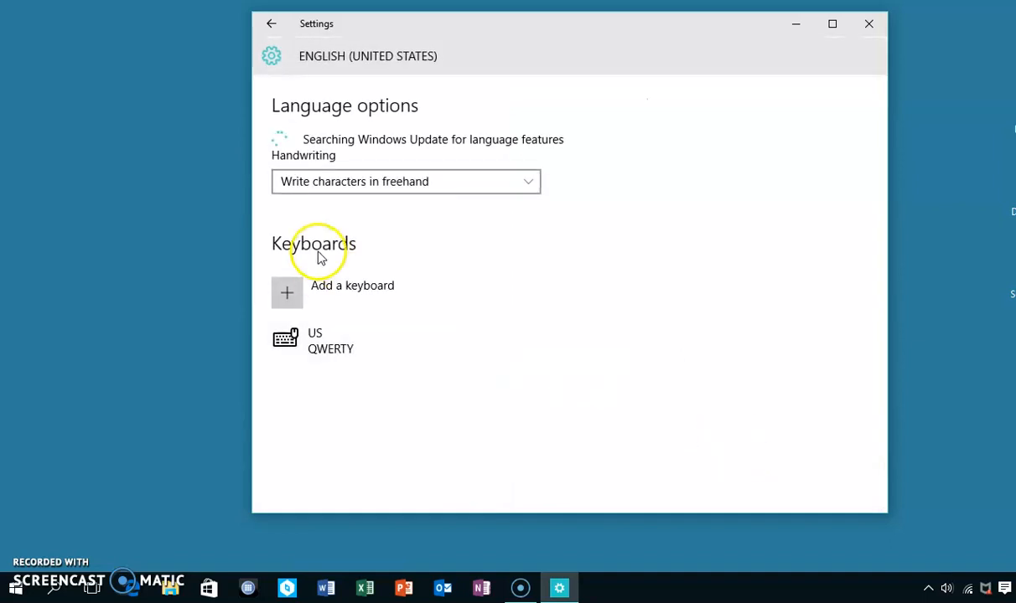
mouse_move(335, 293)
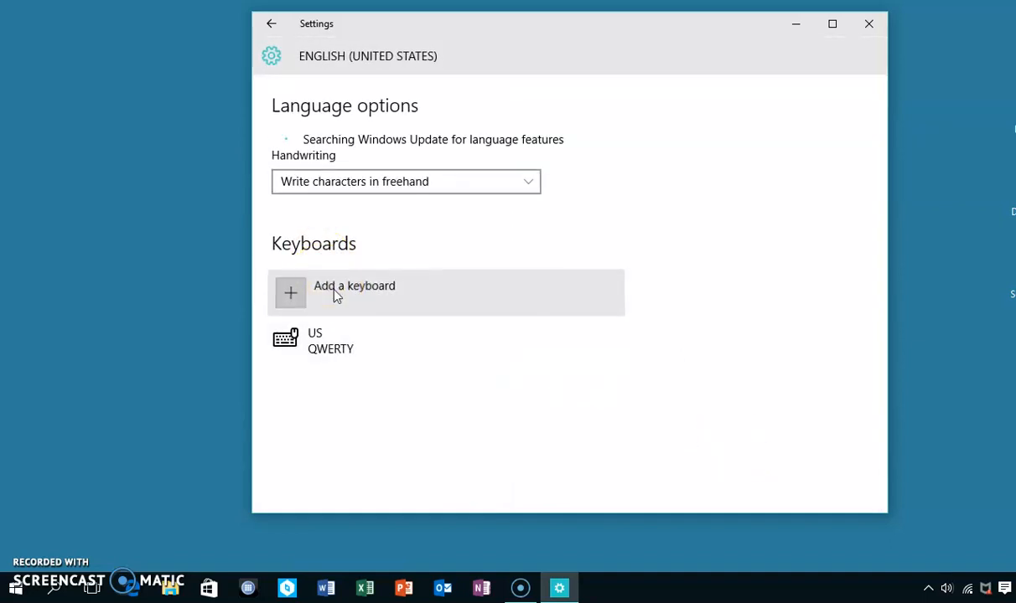
left_click(353, 291)
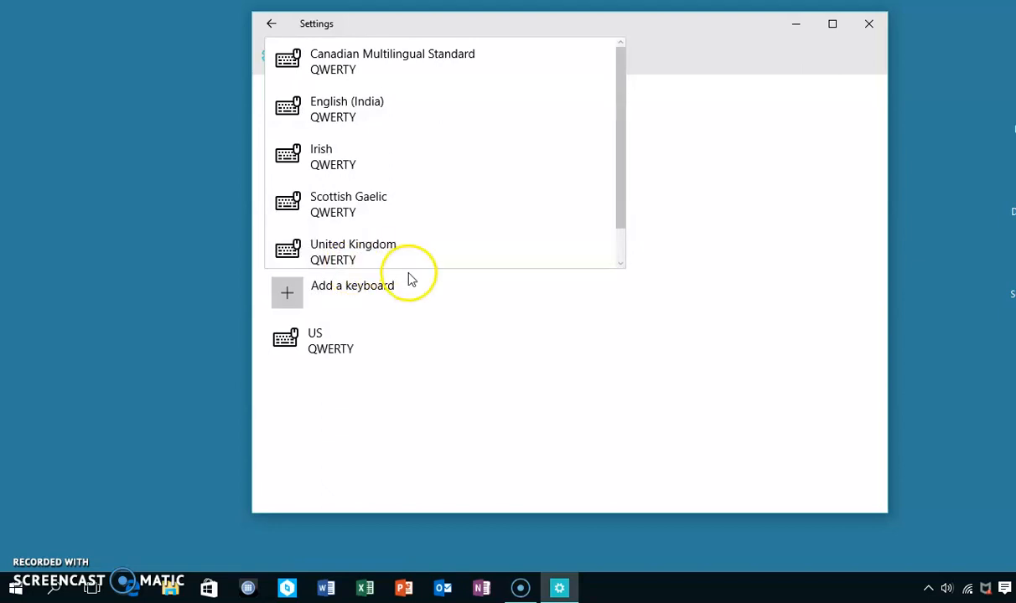
scroll("down", 3)
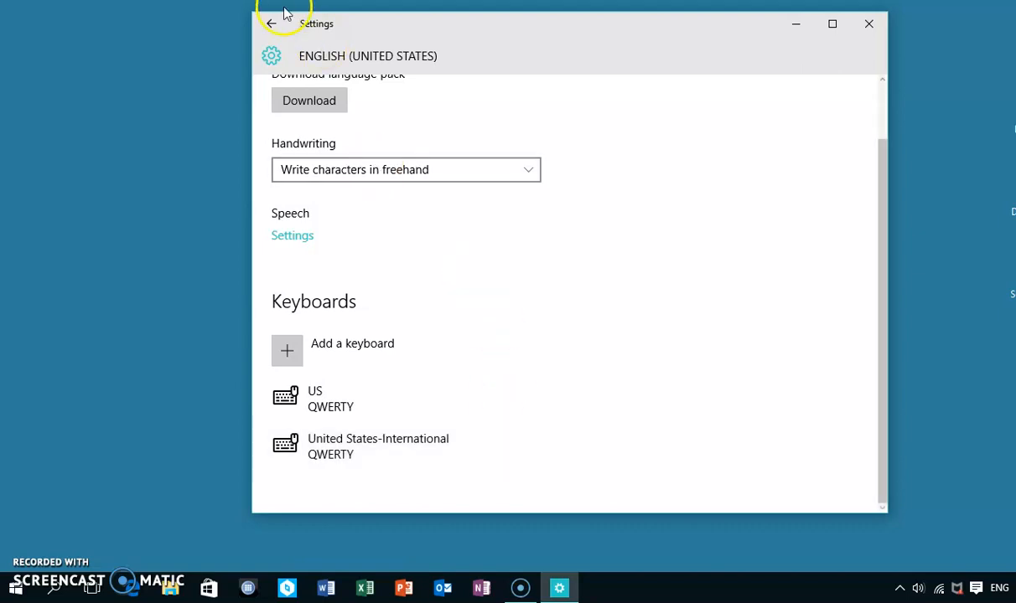
Step: Close Settings and show the taskbar input switcher listing the United States-International keyboard
left_click(272, 24)
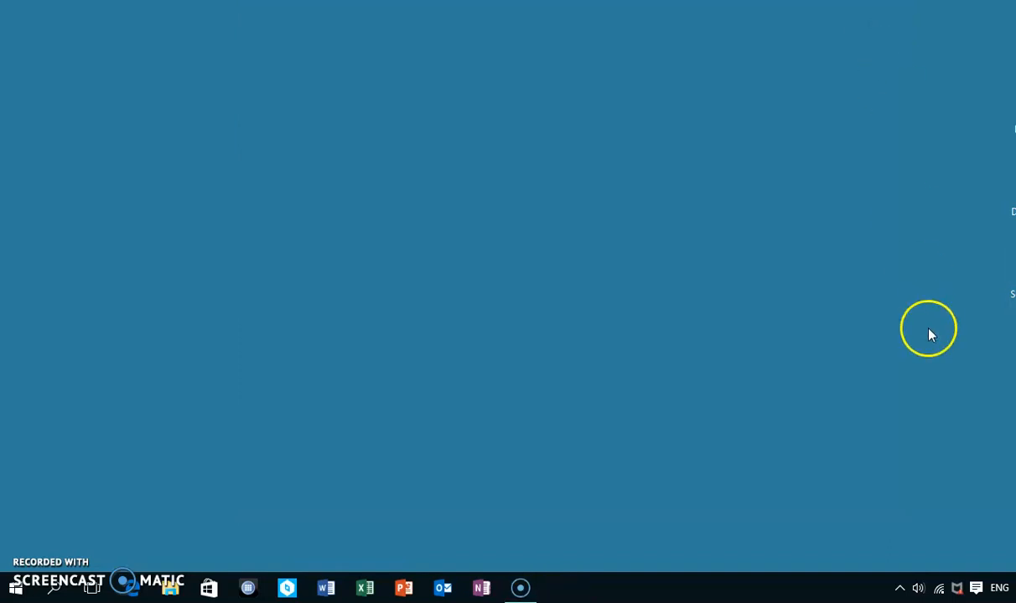
mouse_move(976, 586)
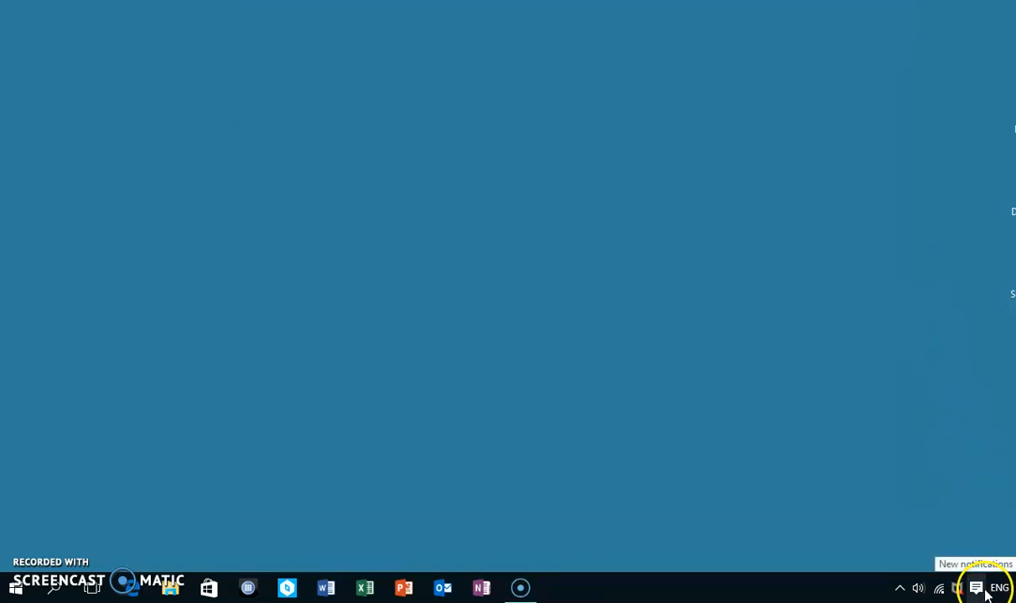
mouse_move(1000, 587)
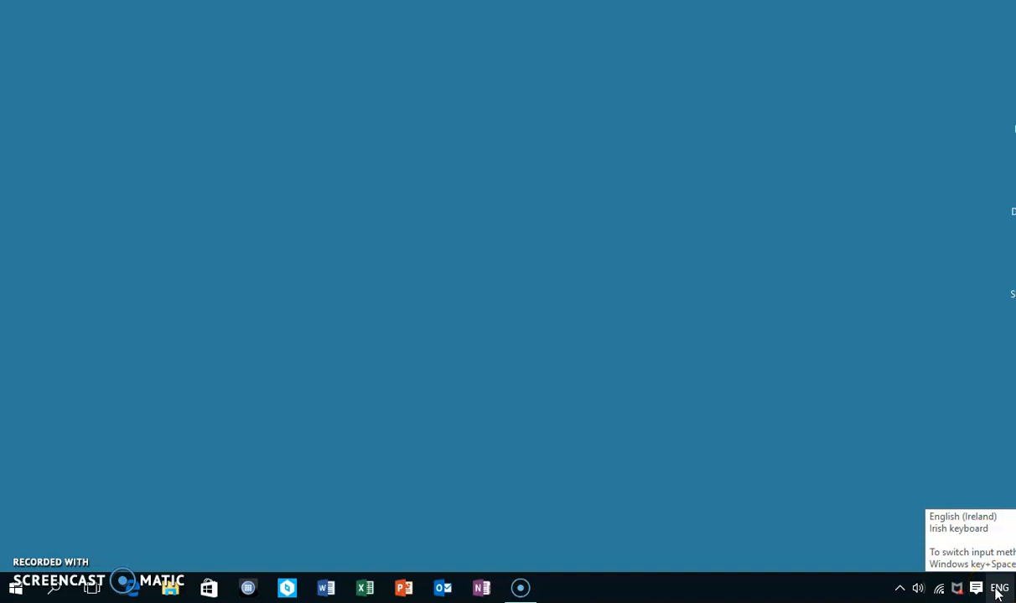
left_click(999, 587)
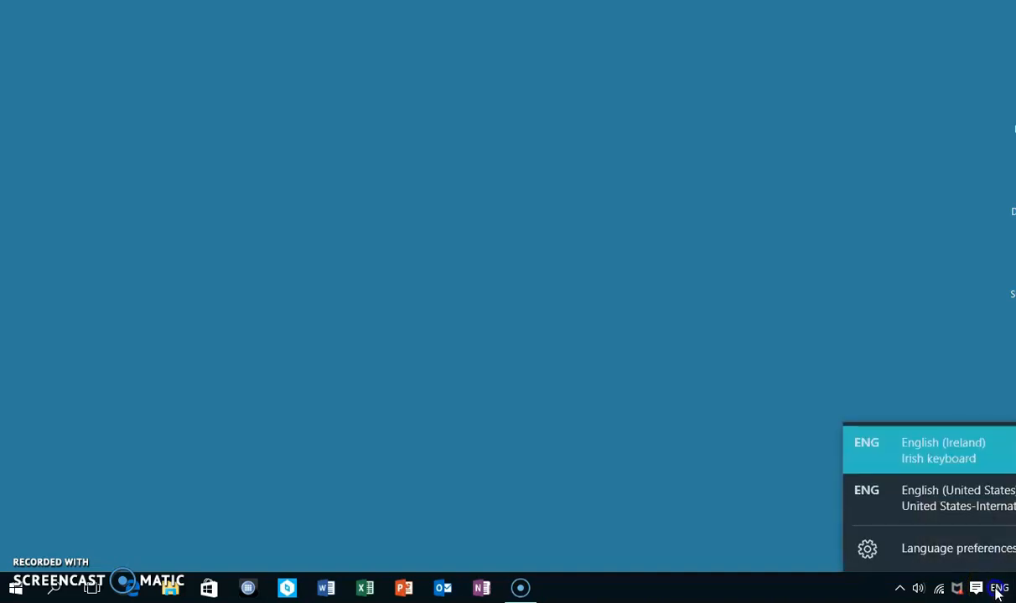